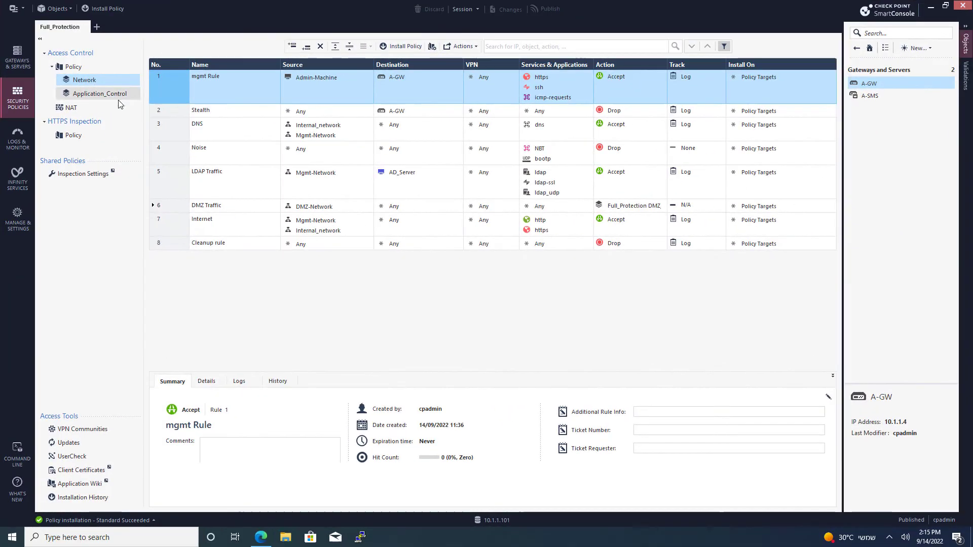
{"action": "mouse_move", "coordinate": [494, 357]}
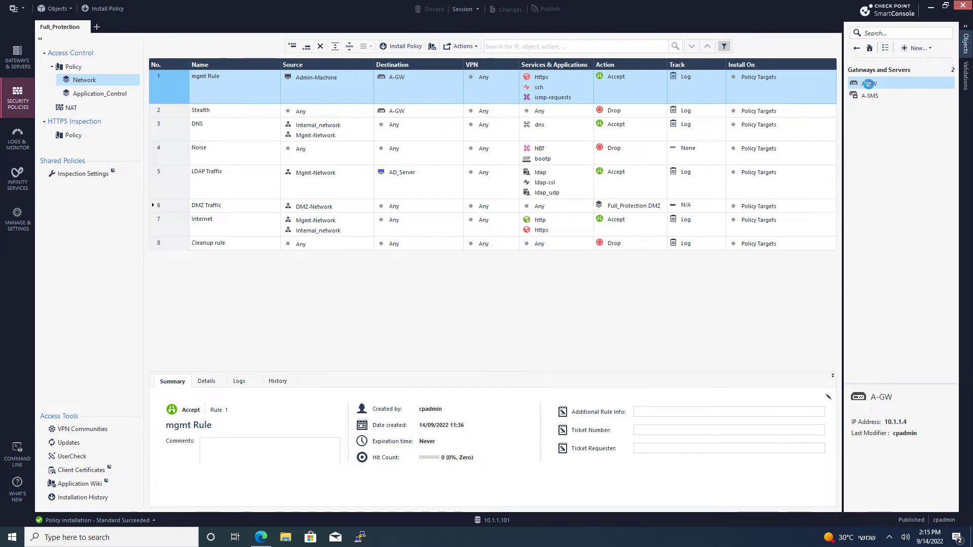
- Set A-GW's Threat Prevention mode to Autonomous Threat Prevention and confirm with OK
{"action": "double_click", "coordinate": [869, 82]}
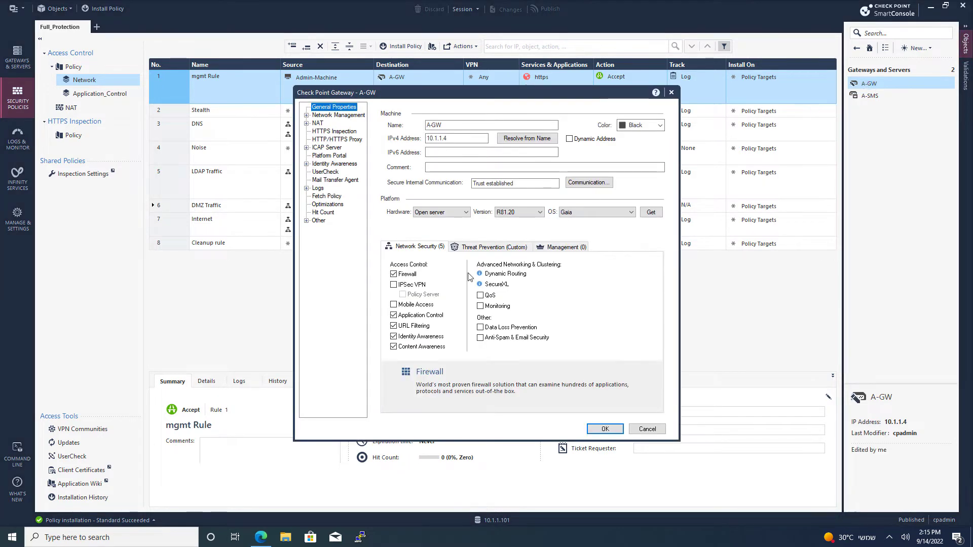
{"action": "left_click", "coordinate": [493, 246]}
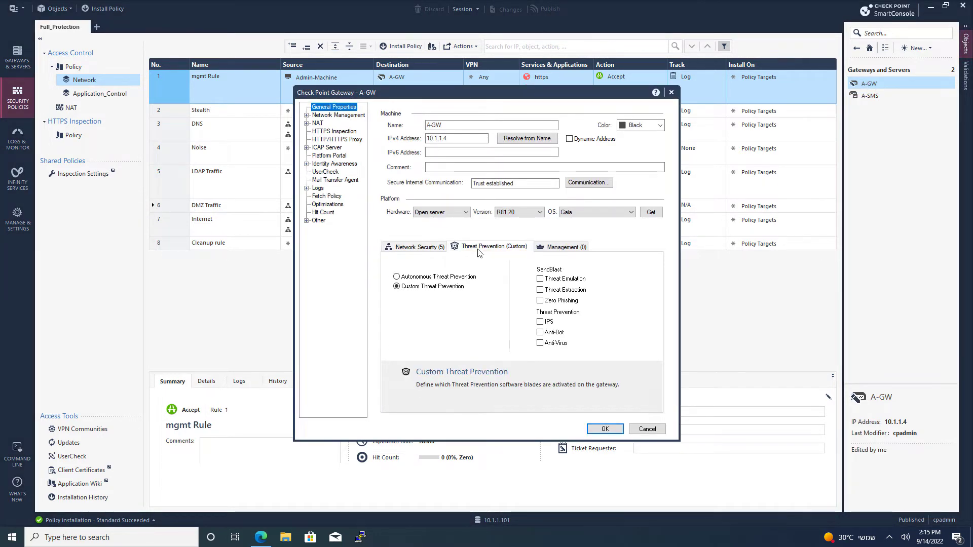
{"action": "left_click", "coordinate": [396, 277]}
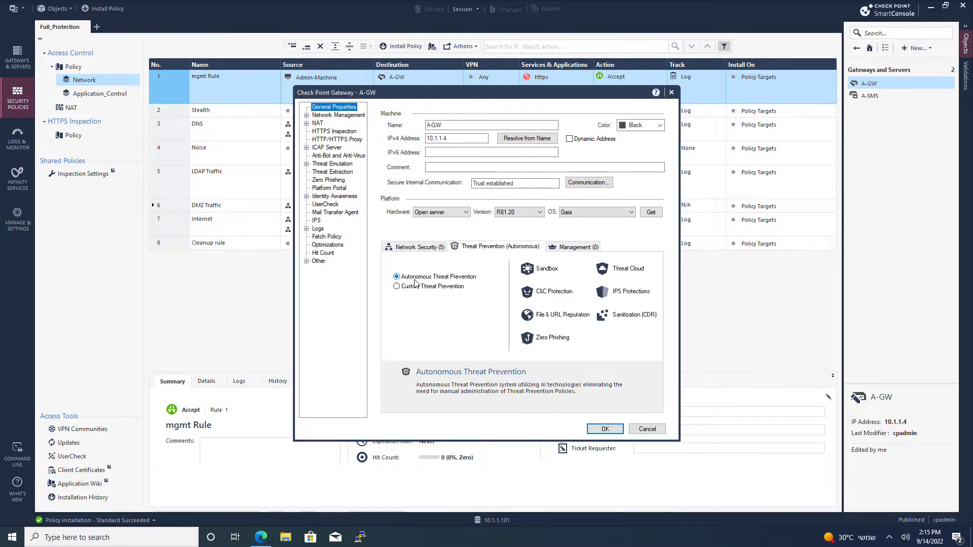
{"action": "left_click", "coordinate": [396, 286]}
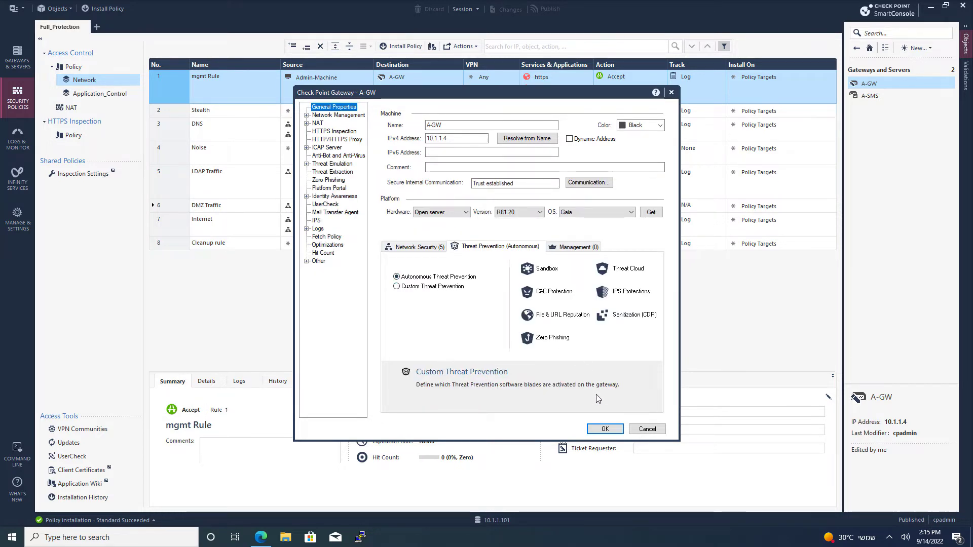
{"action": "mouse_move", "coordinate": [604, 428]}
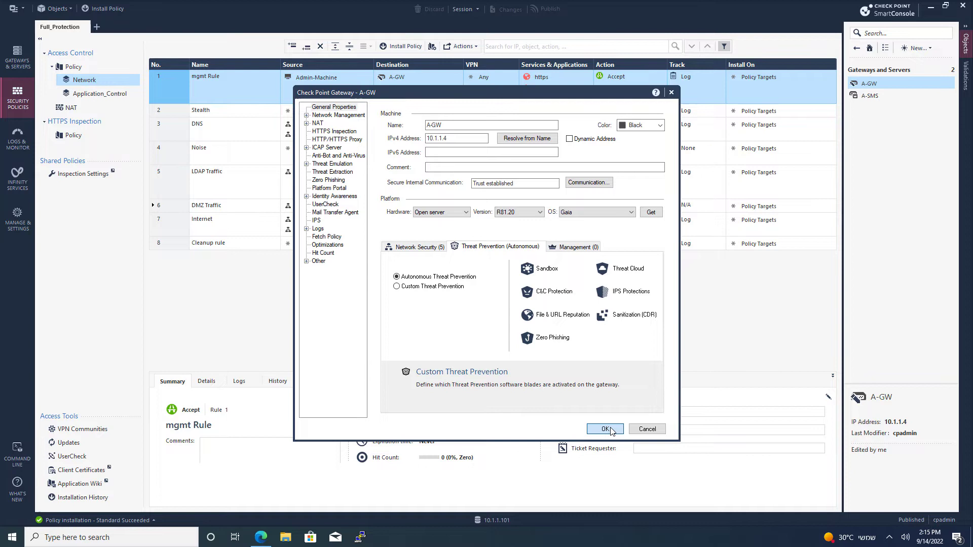
{"action": "left_click", "coordinate": [603, 428]}
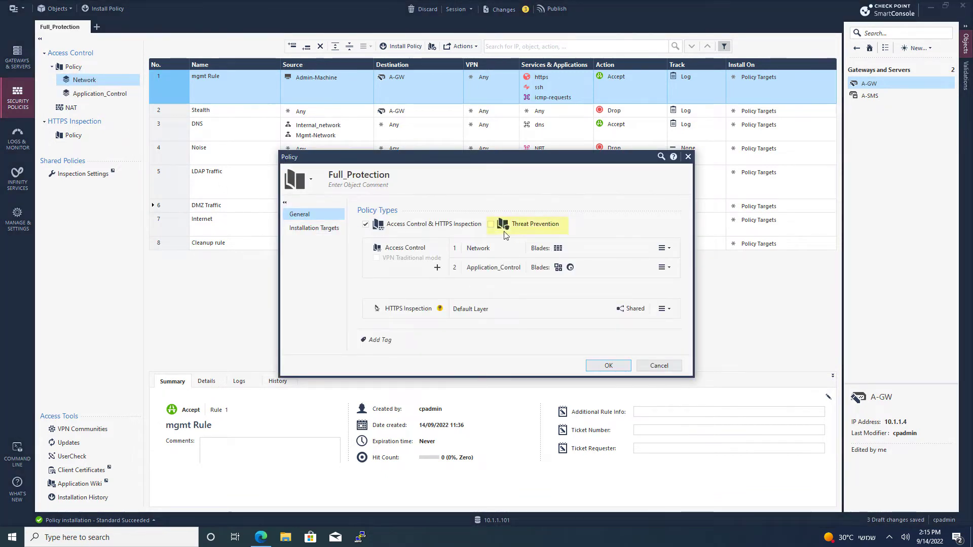
- Enable the Threat Prevention policy type on Full_Protection and confirm
{"action": "left_click", "coordinate": [490, 224]}
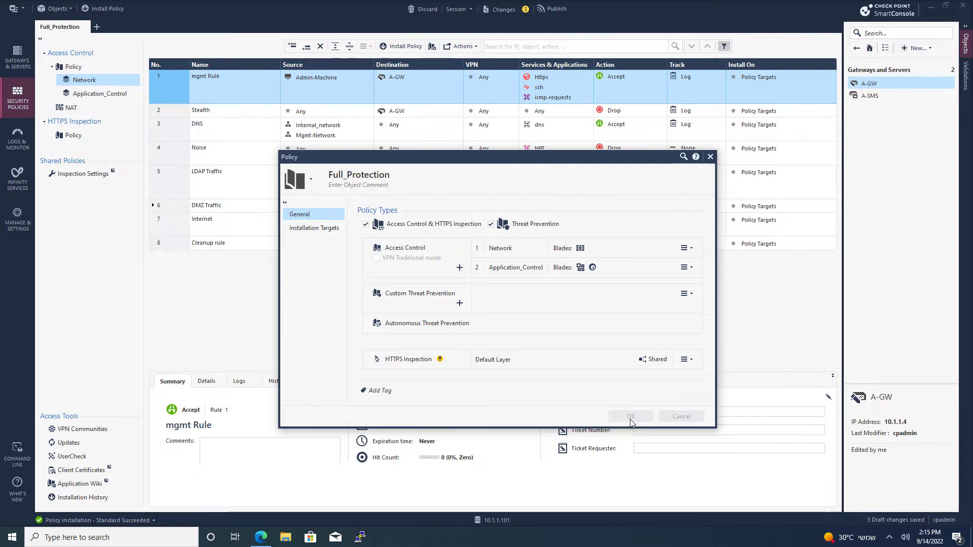
{"action": "left_click", "coordinate": [630, 416]}
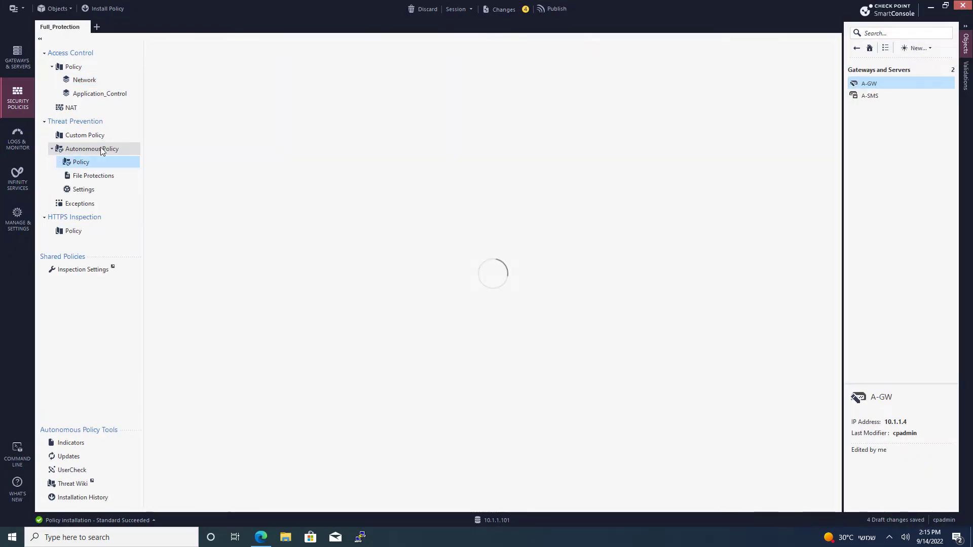
- View the Perimeter (recommended) autonomous profile, then show the Application_Control access rules
{"action": "left_click", "coordinate": [80, 161]}
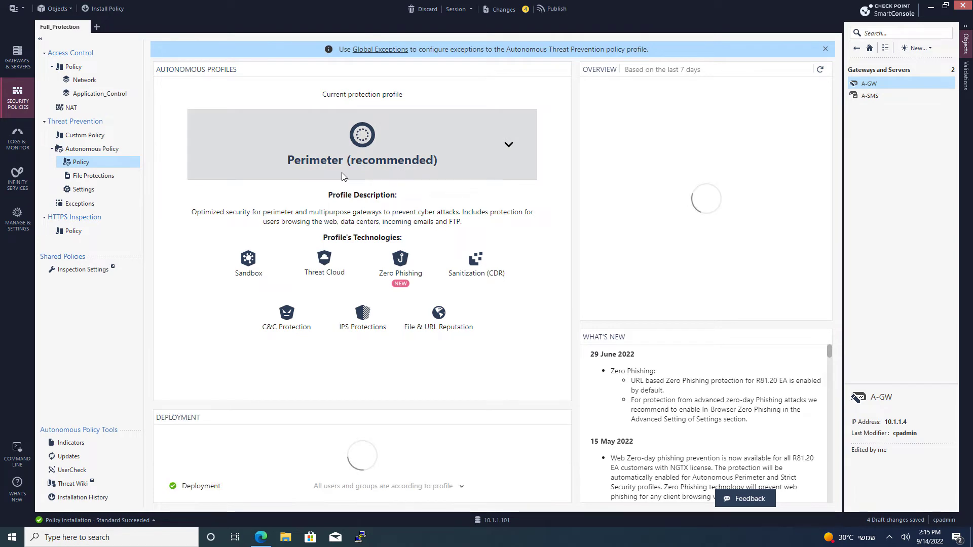
{"action": "left_click", "coordinate": [508, 145]}
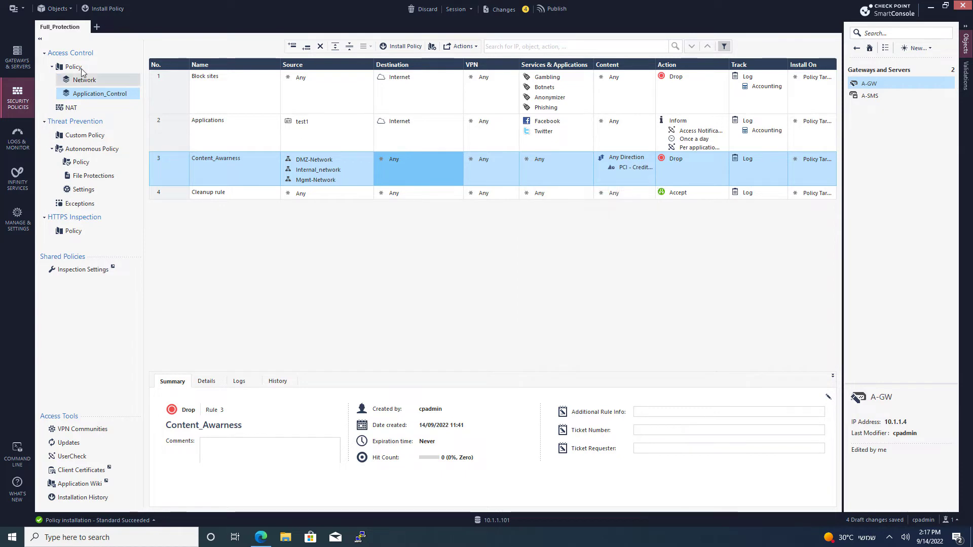
- Start Install Policy and choose Publish & Install for the four draft changes
{"action": "left_click", "coordinate": [551, 9]}
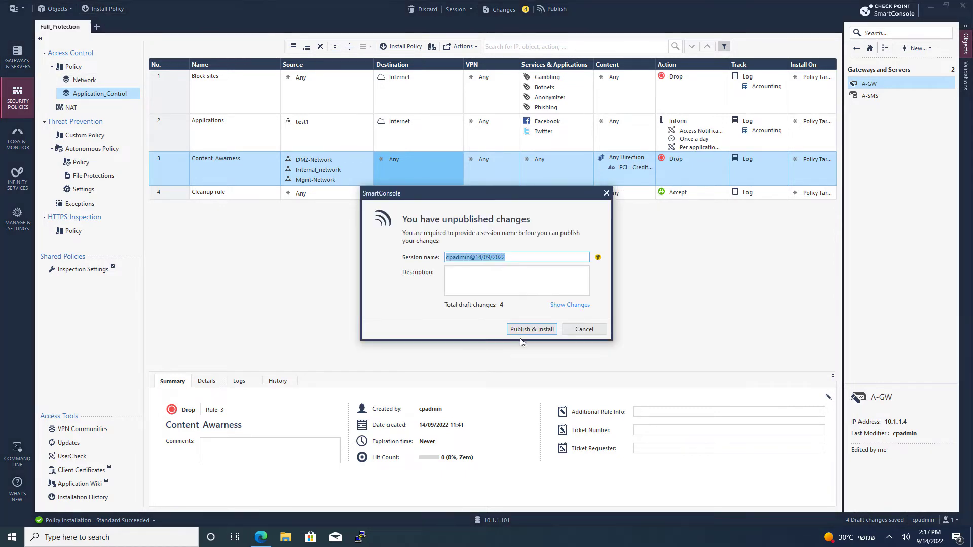
{"action": "left_click", "coordinate": [530, 329]}
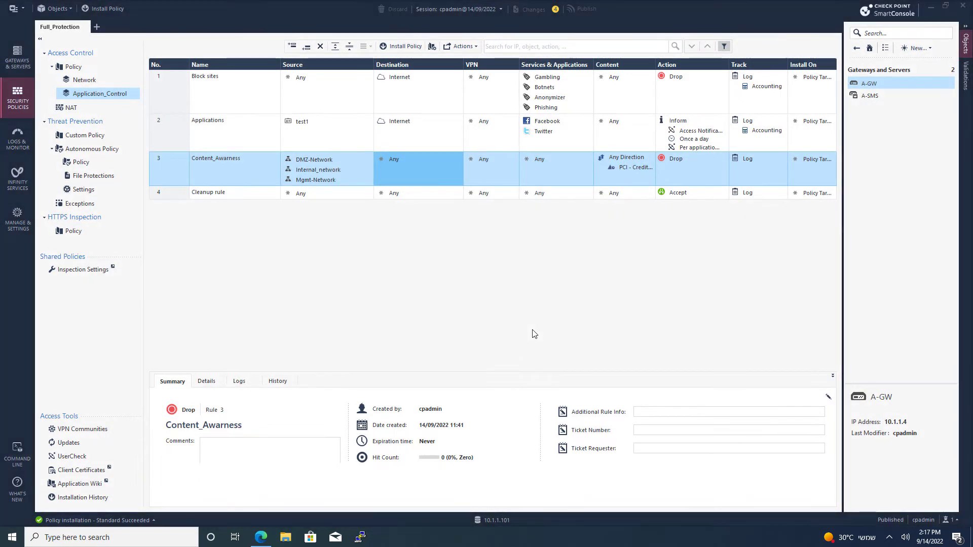
- Select Full_Protection in Install Policy and install it on A-GW
{"action": "left_click", "coordinate": [404, 46]}
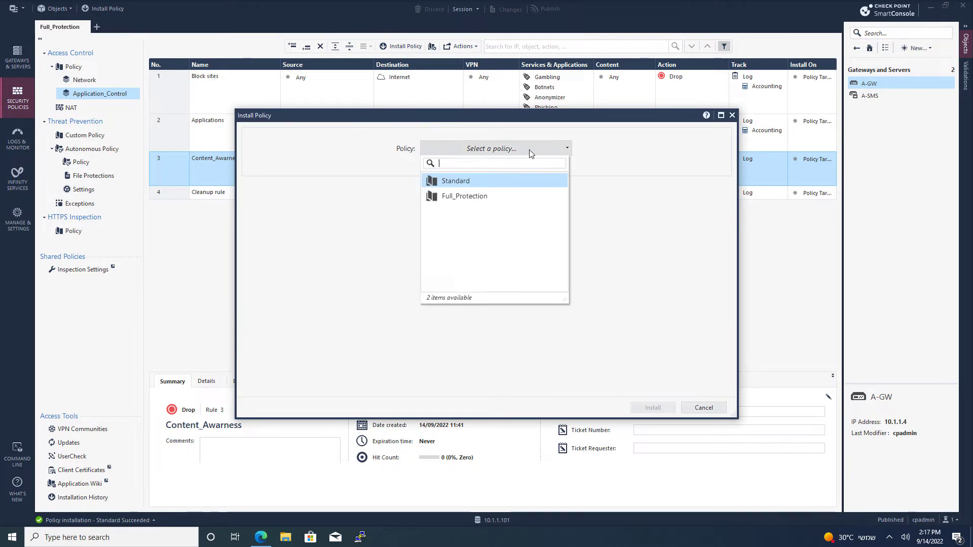
{"action": "left_click", "coordinate": [463, 195]}
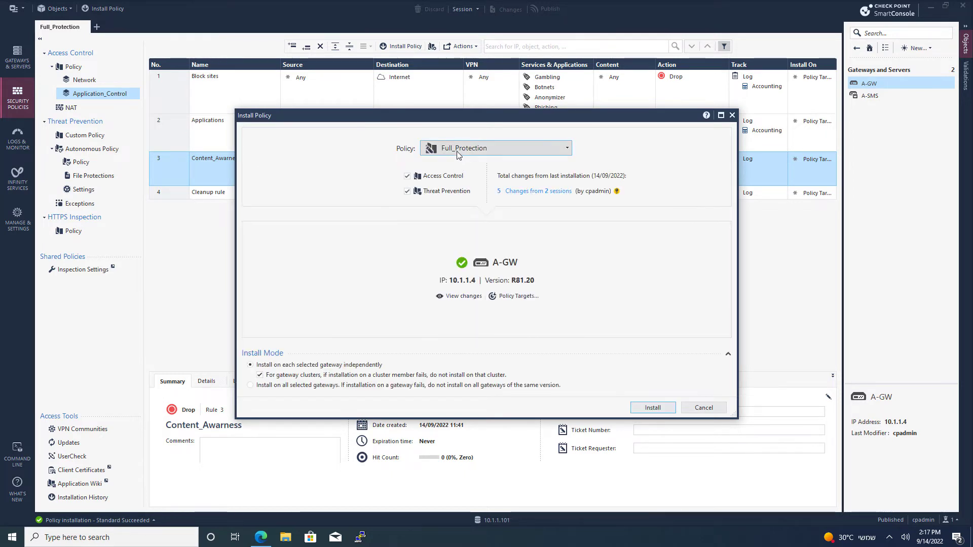
{"action": "mouse_move", "coordinate": [435, 195]}
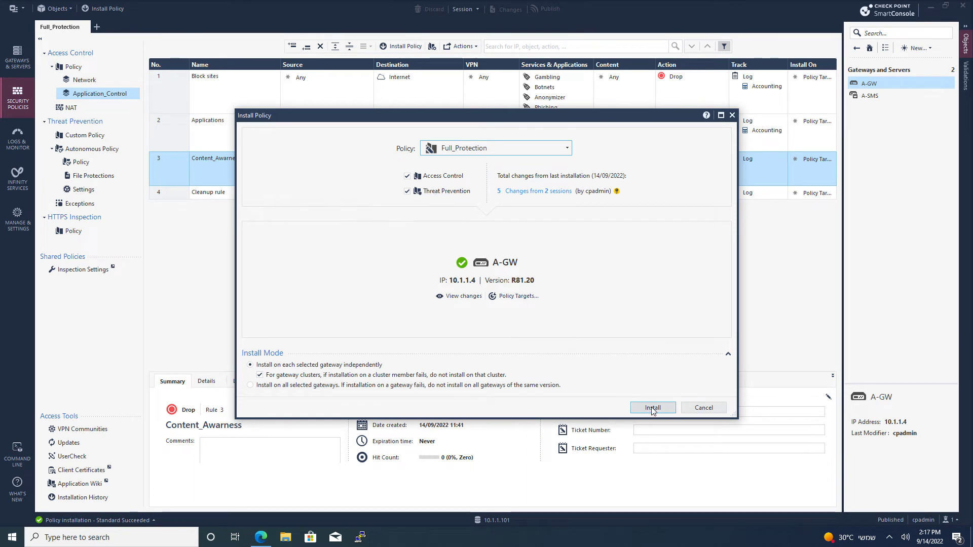
{"action": "left_click", "coordinate": [651, 407]}
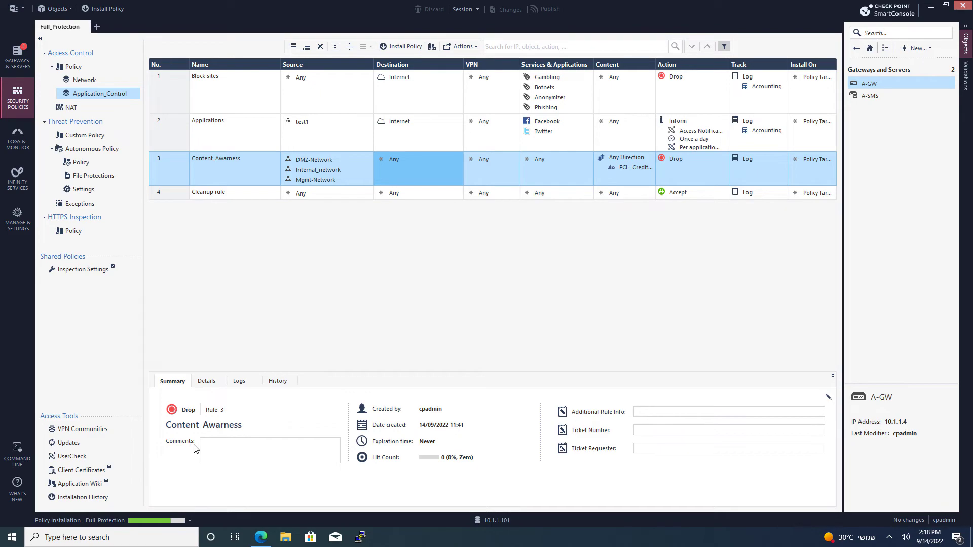
{"action": "mouse_move", "coordinate": [153, 526]}
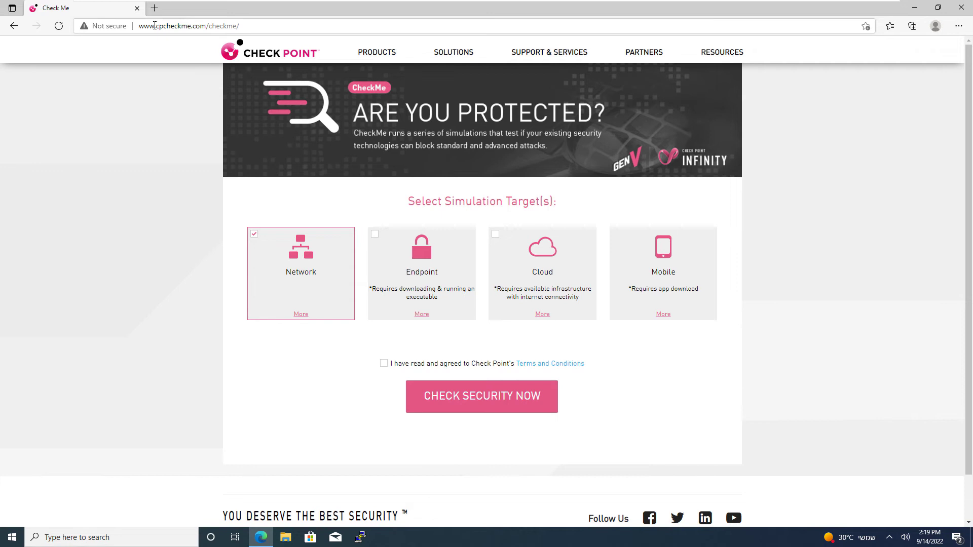
{"action": "mouse_move", "coordinate": [323, 298]}
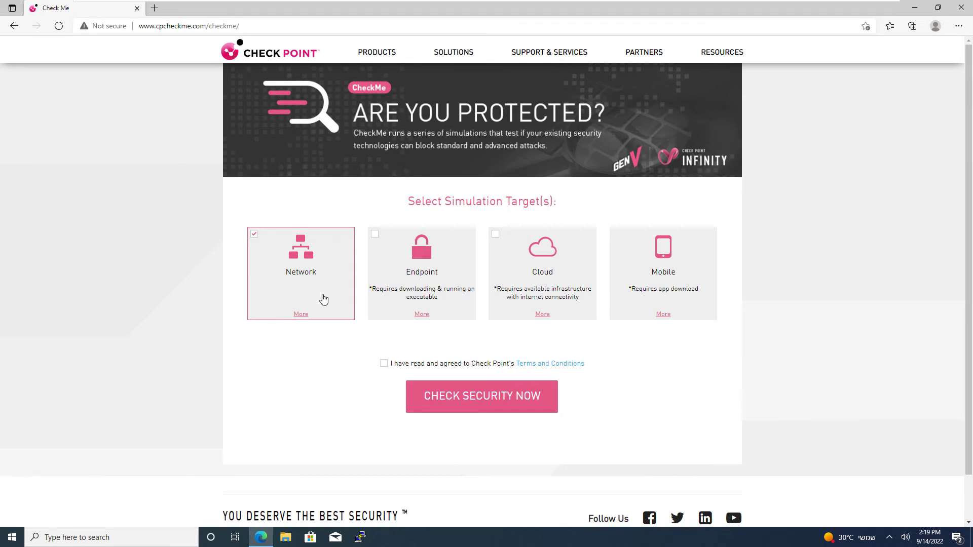
{"action": "mouse_move", "coordinate": [388, 367]}
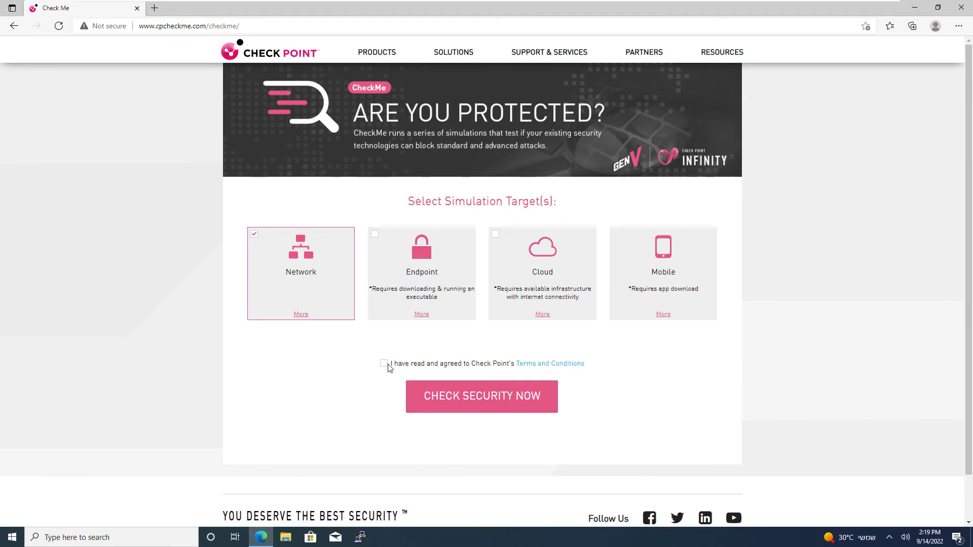
- Agree to the Terms and Conditions and run CHECK SECURITY NOW for the Network assessment
{"action": "left_click", "coordinate": [383, 364]}
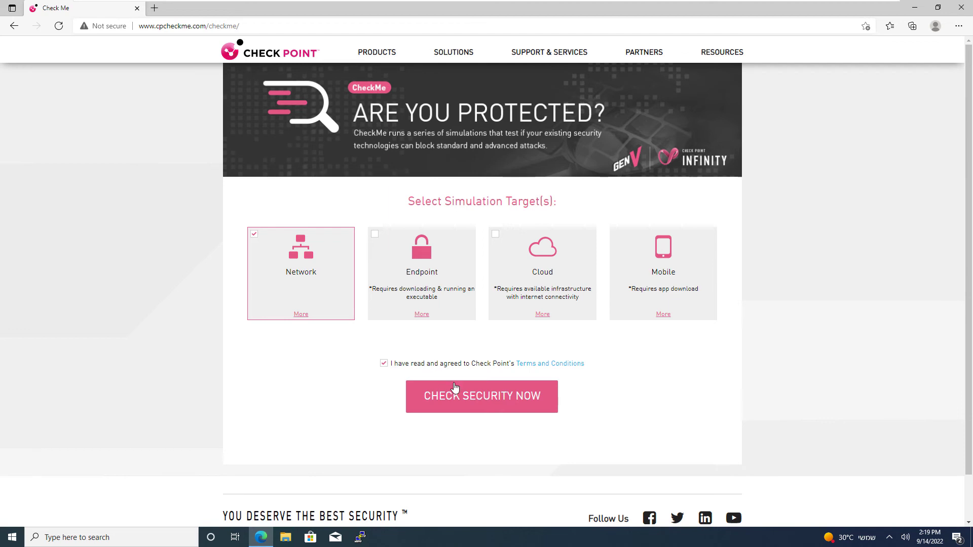
{"action": "left_click", "coordinate": [481, 397]}
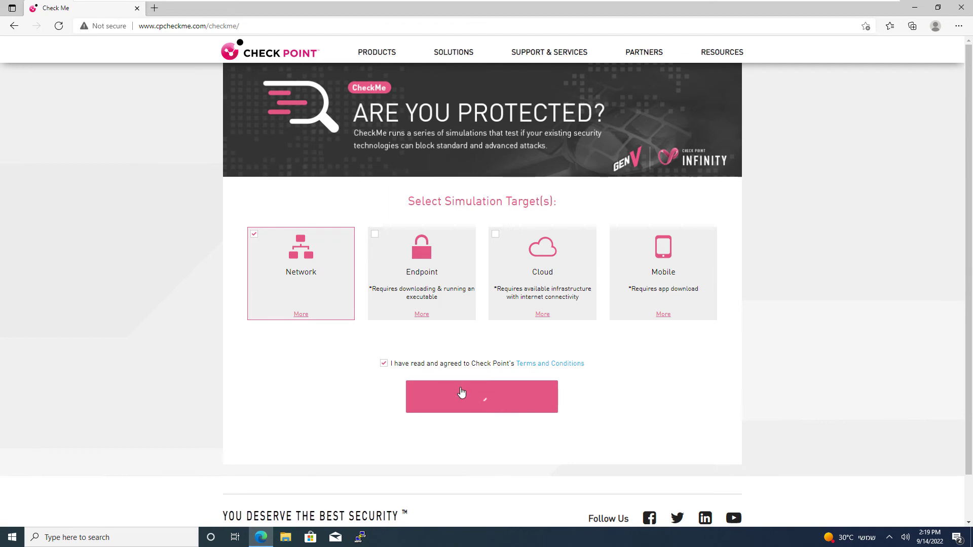
{"action": "left_click", "coordinate": [482, 396]}
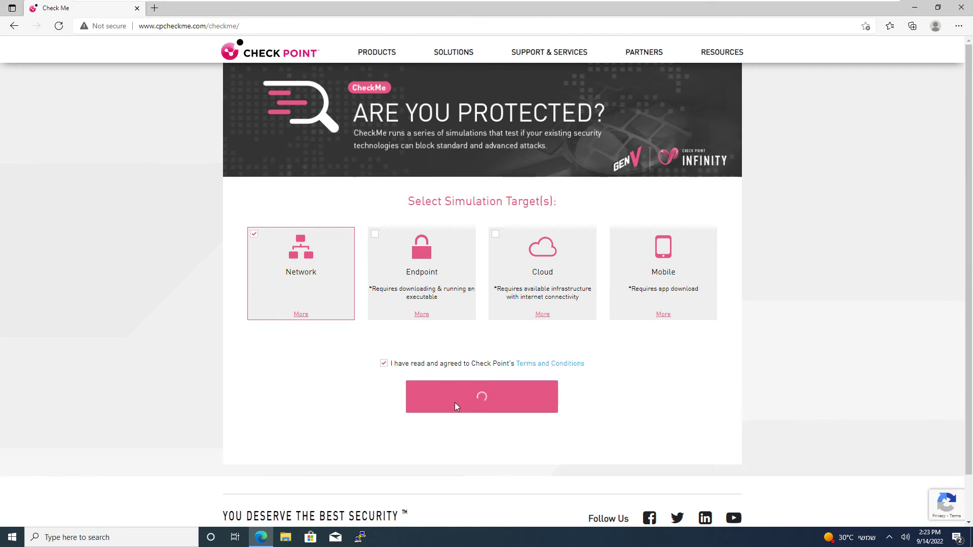
{"action": "left_click", "coordinate": [481, 398]}
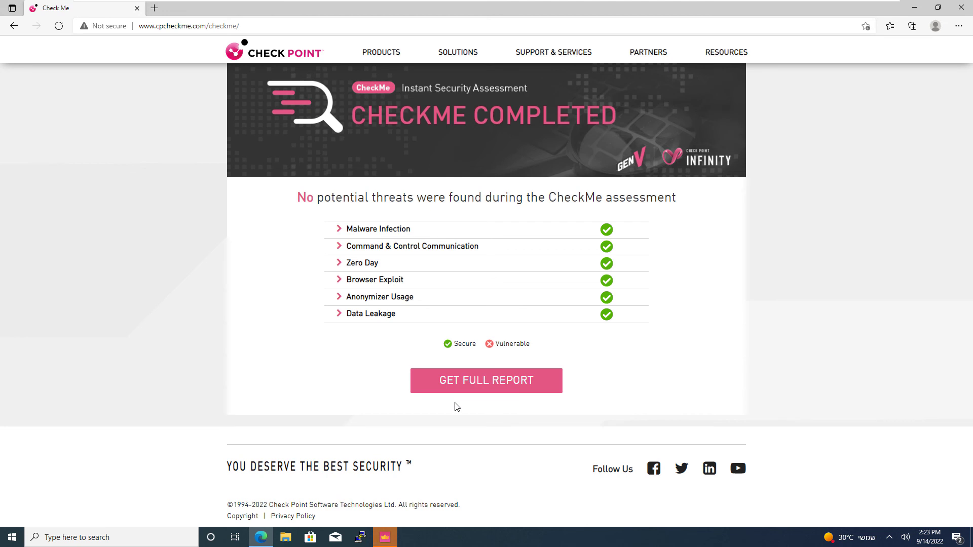
{"action": "mouse_move", "coordinate": [444, 292]}
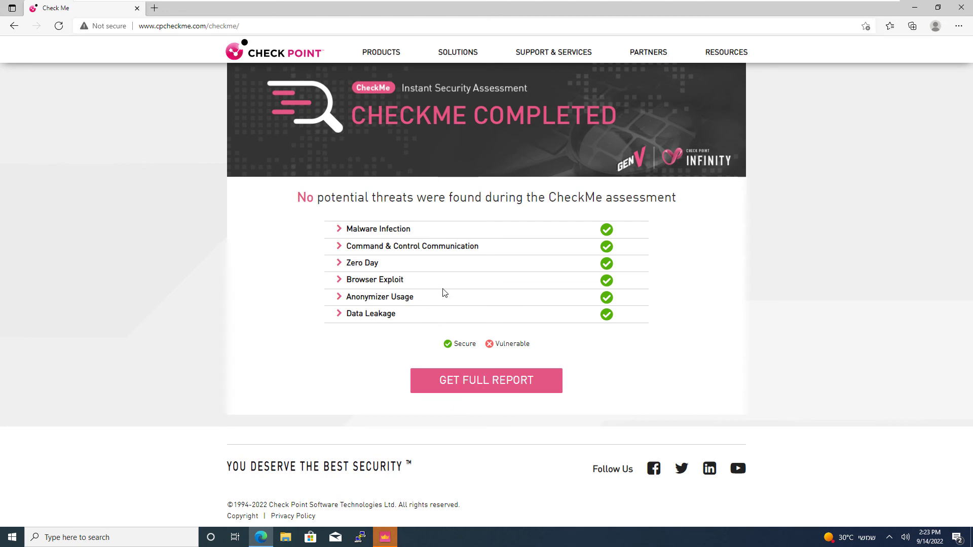
{"action": "mouse_move", "coordinate": [361, 230]}
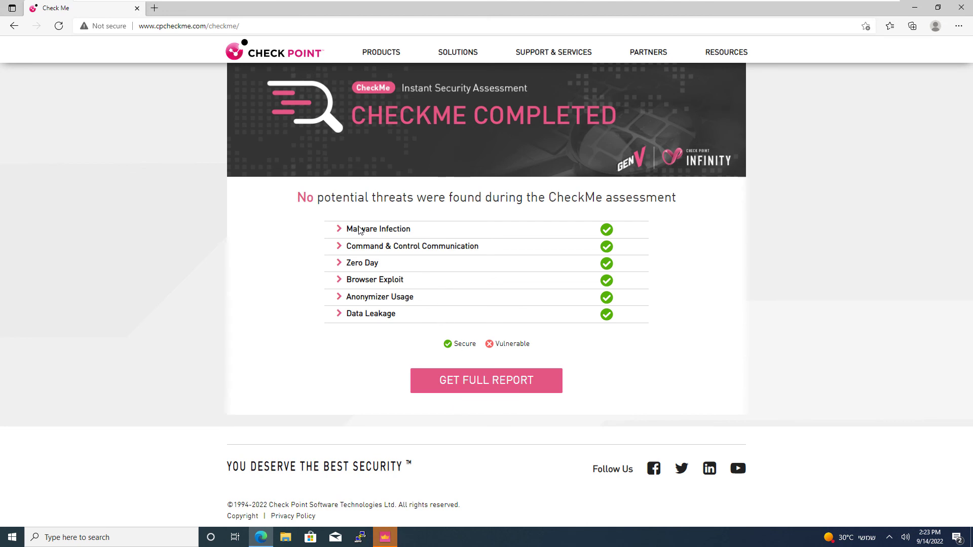